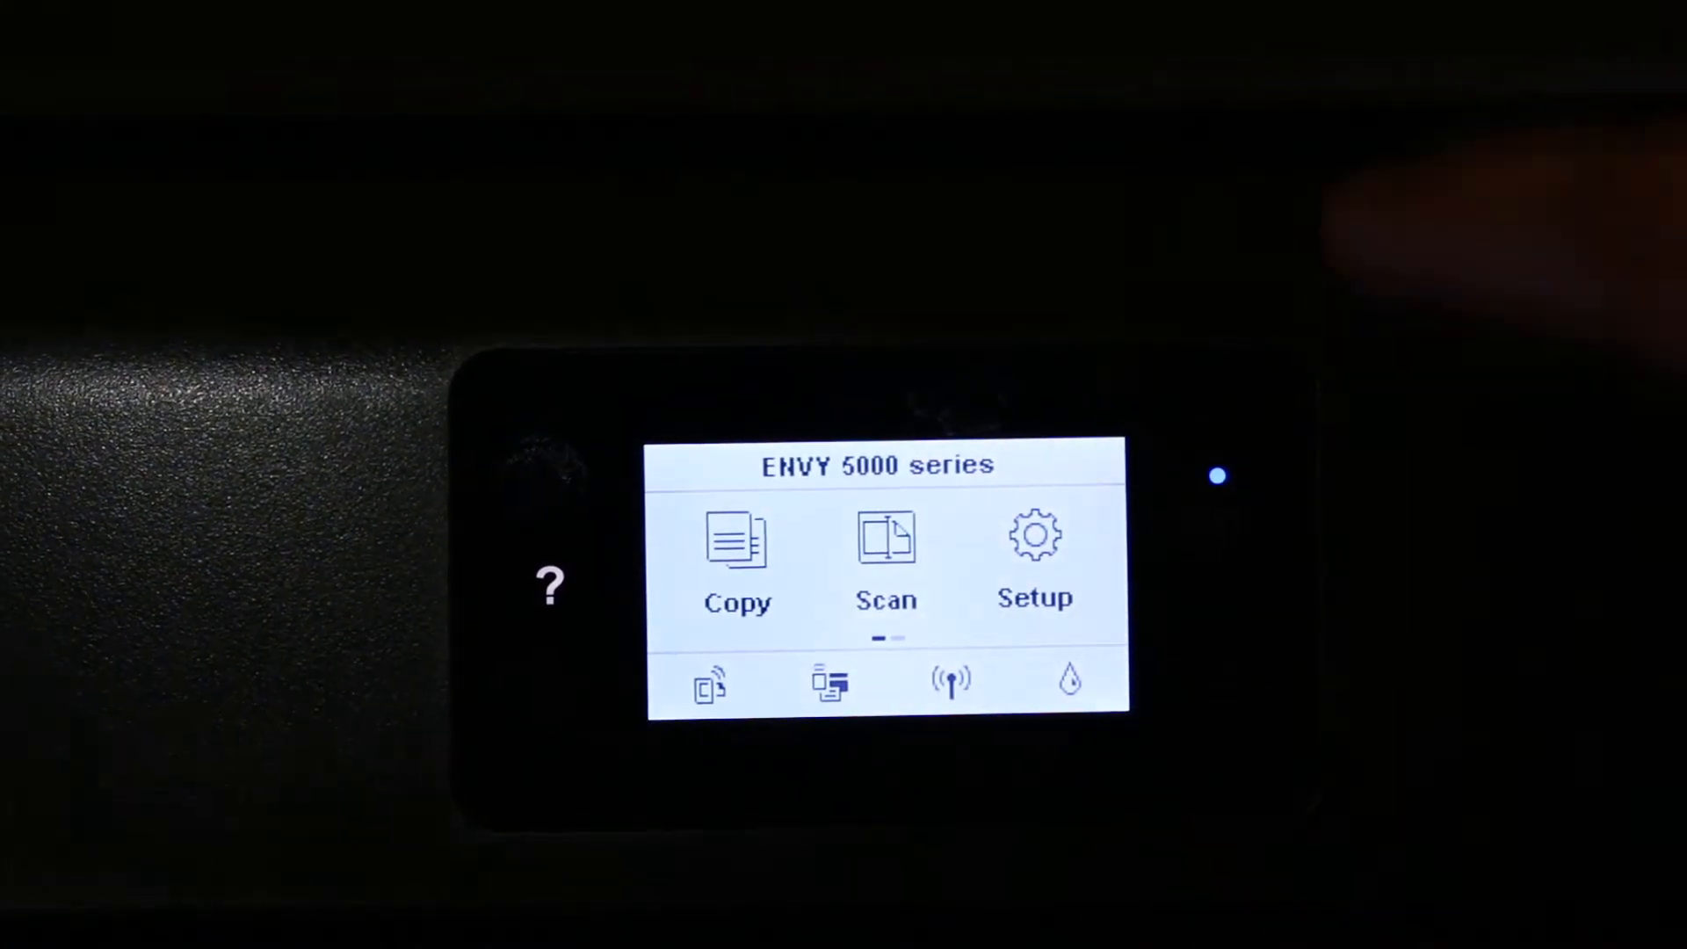
Open the Setup menu from the printer's home screen
{"action": "left_click", "coordinate": [1030, 560]}
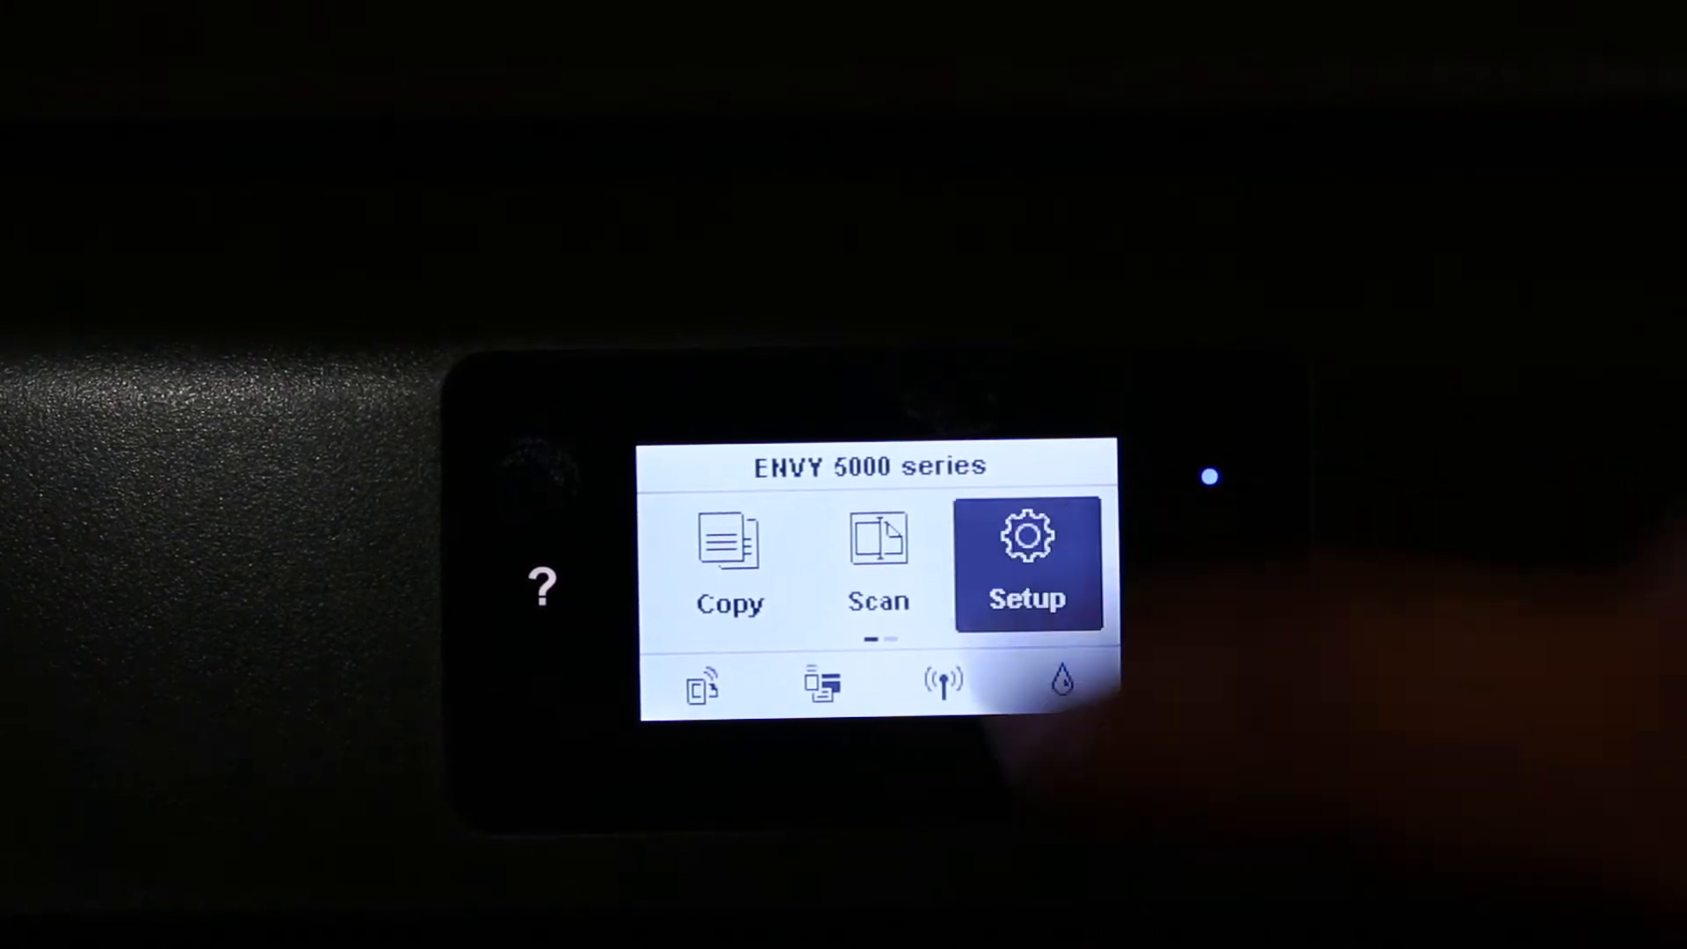
{"action": "left_click", "coordinate": [1025, 560]}
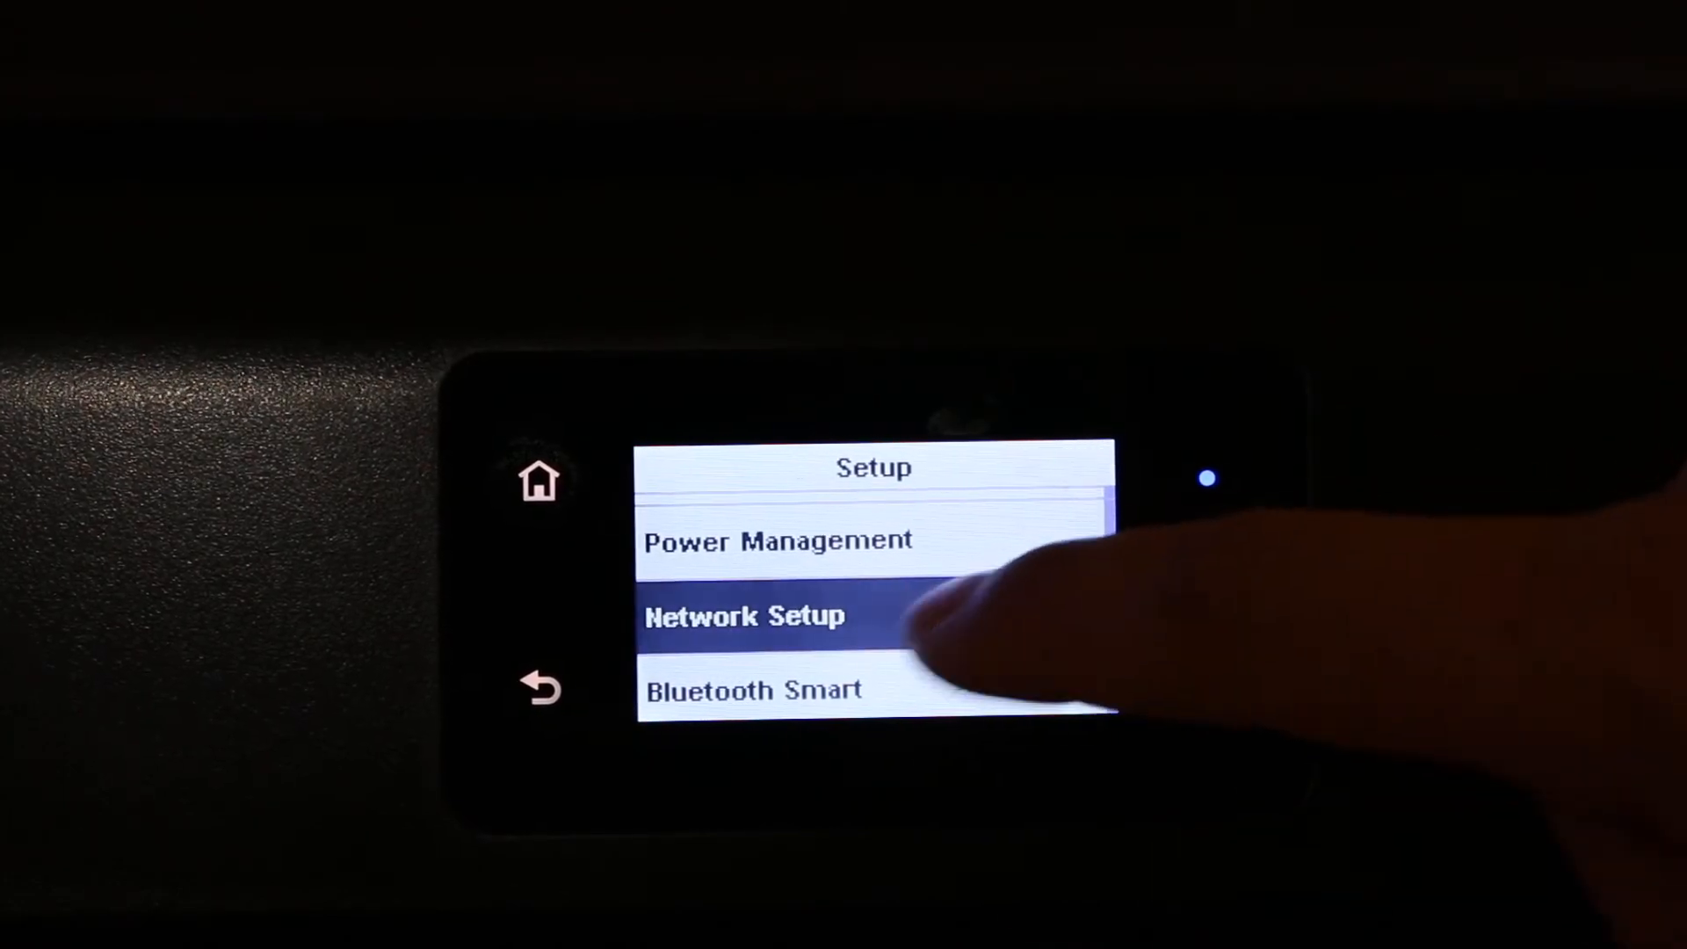
Open Network Setup to reach the wireless-already-set-up warning
{"action": "left_click", "coordinate": [747, 615]}
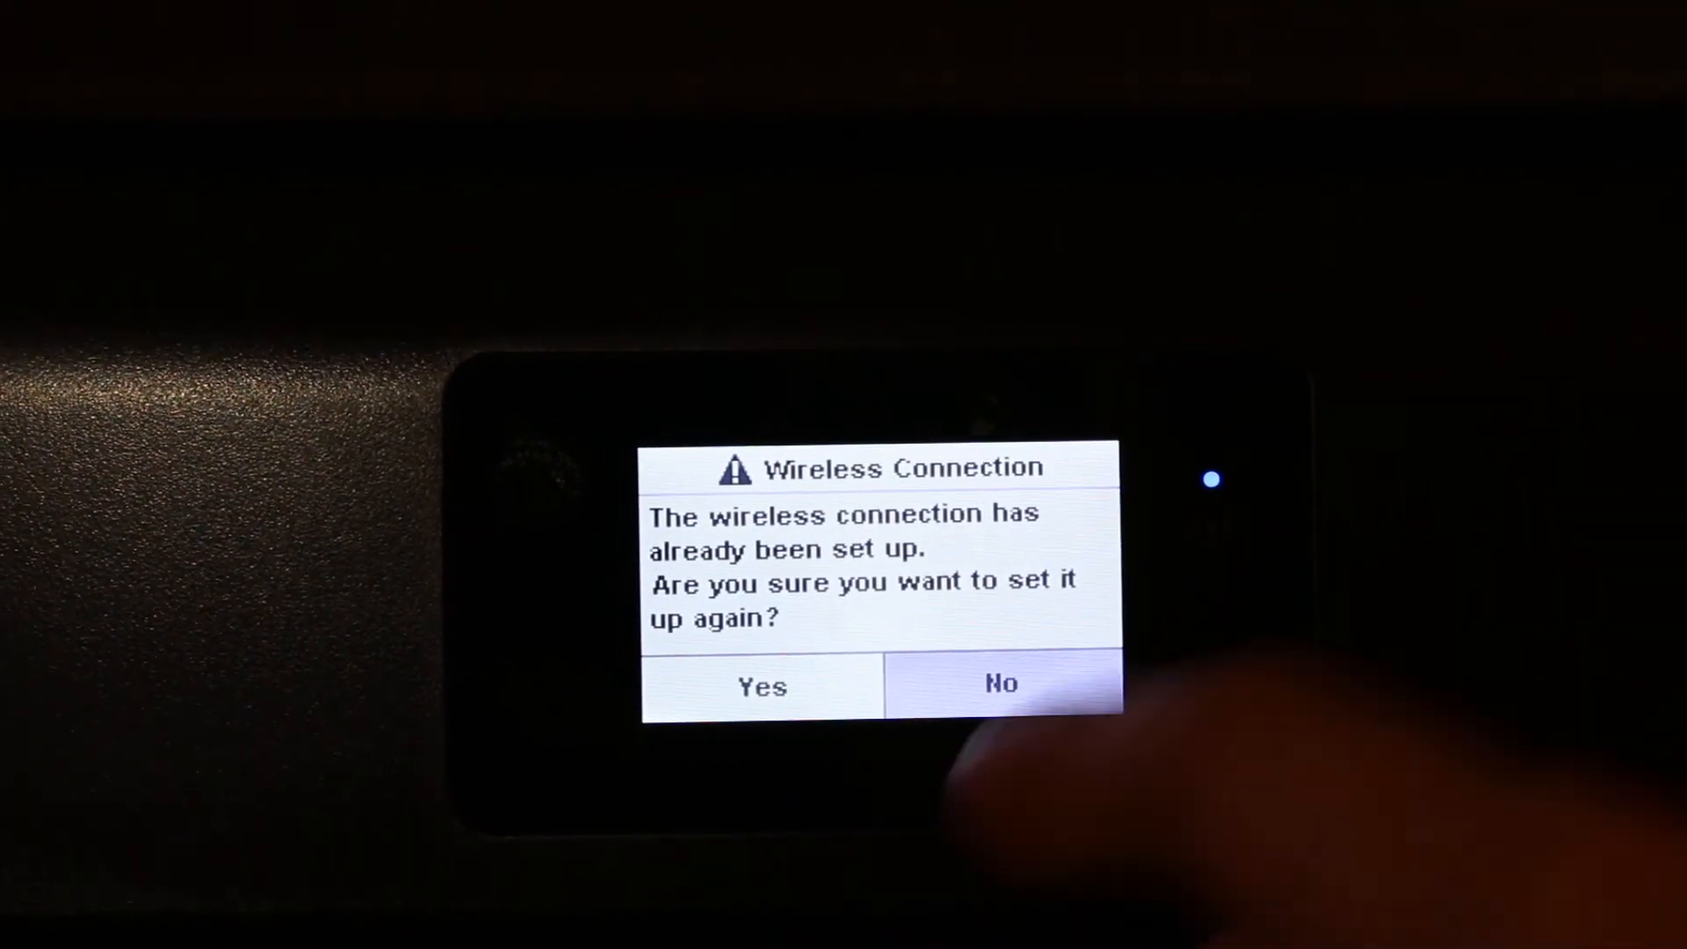
{"action": "left_click", "coordinate": [759, 687]}
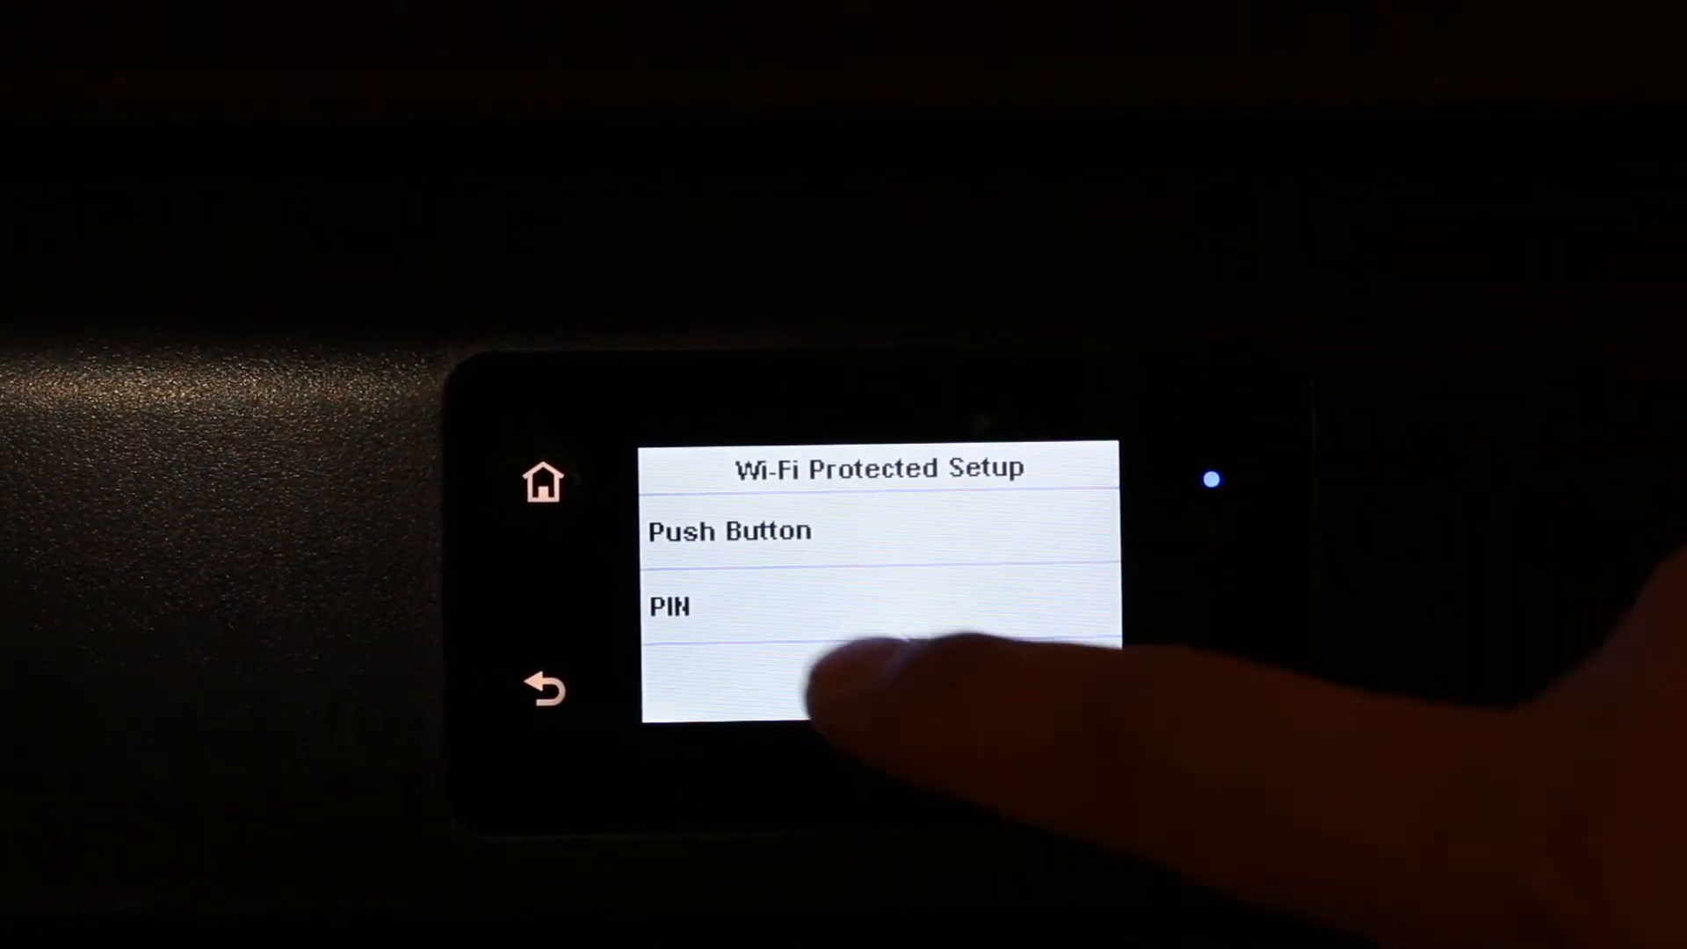
{"action": "left_click", "coordinate": [670, 605]}
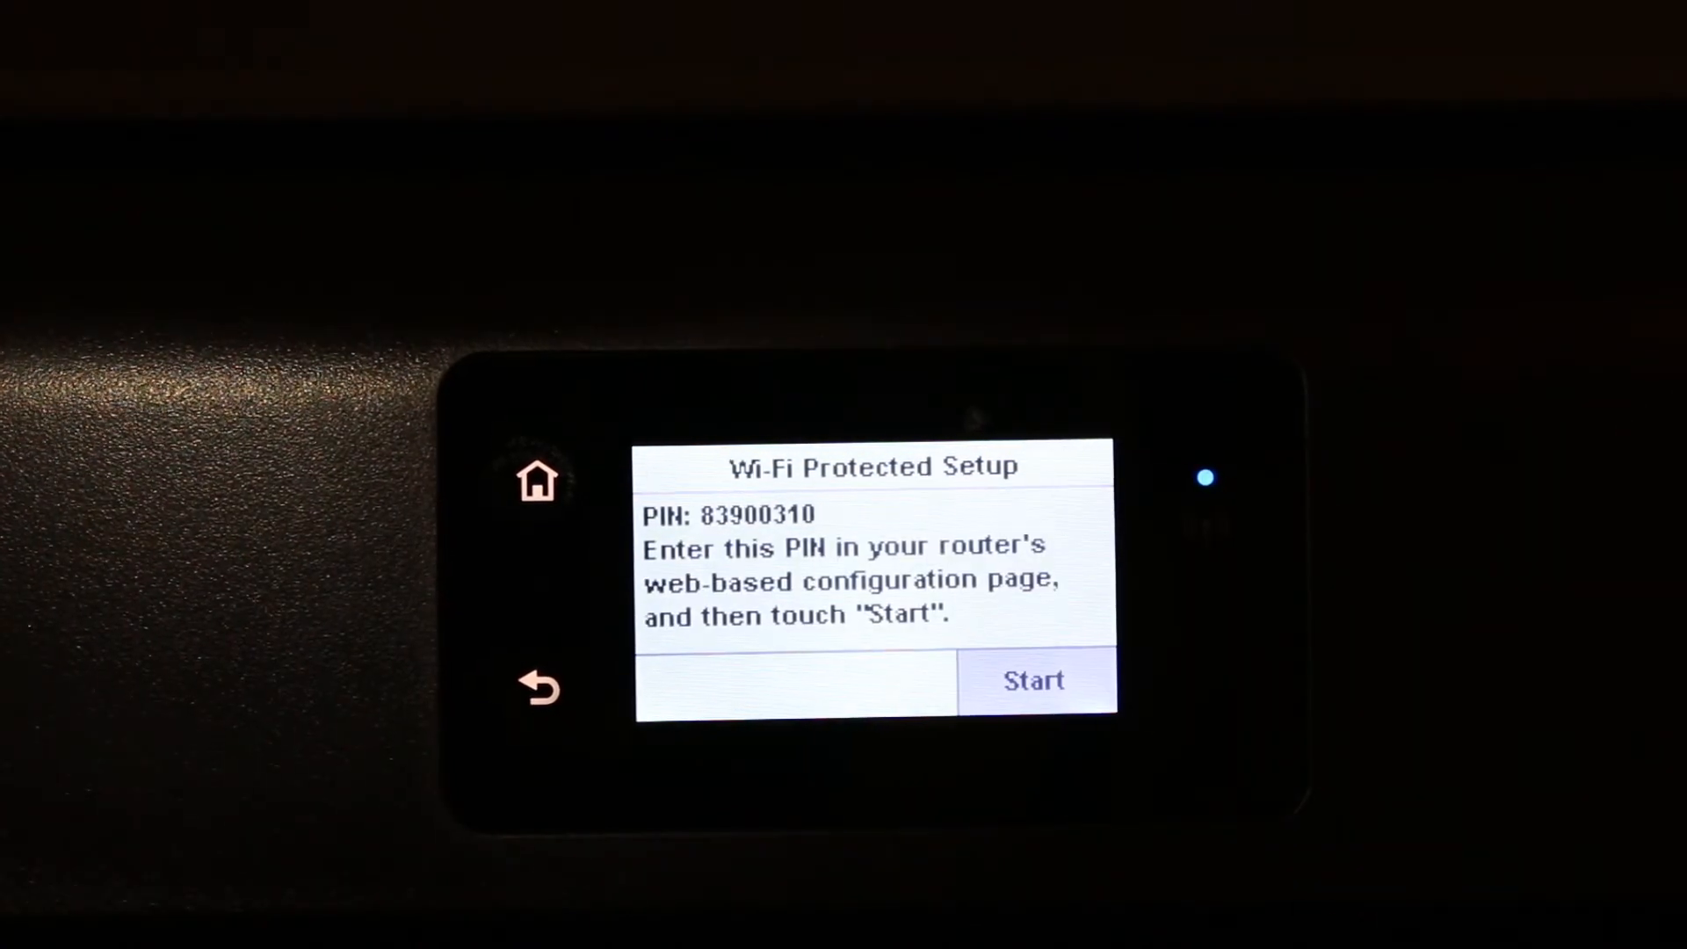